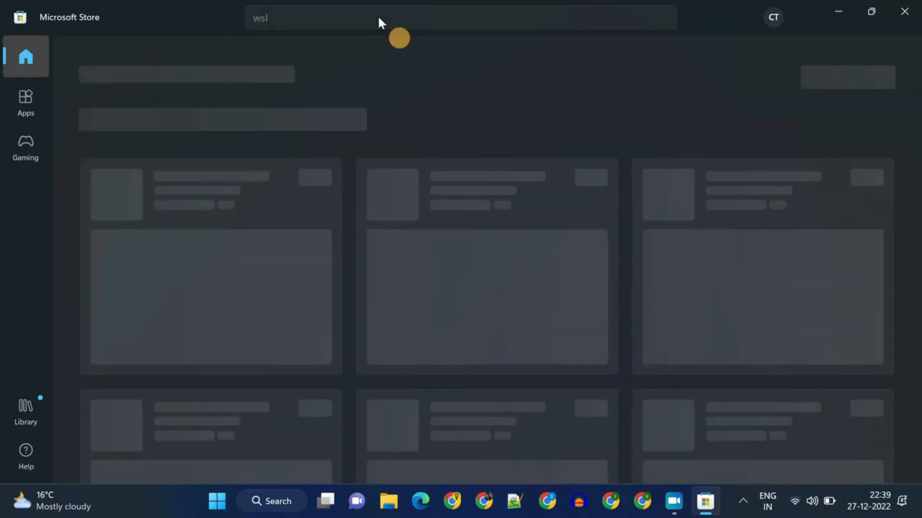
Search the Store for 'wsl' and install Windows Subsystem for Linux.
key(enter)
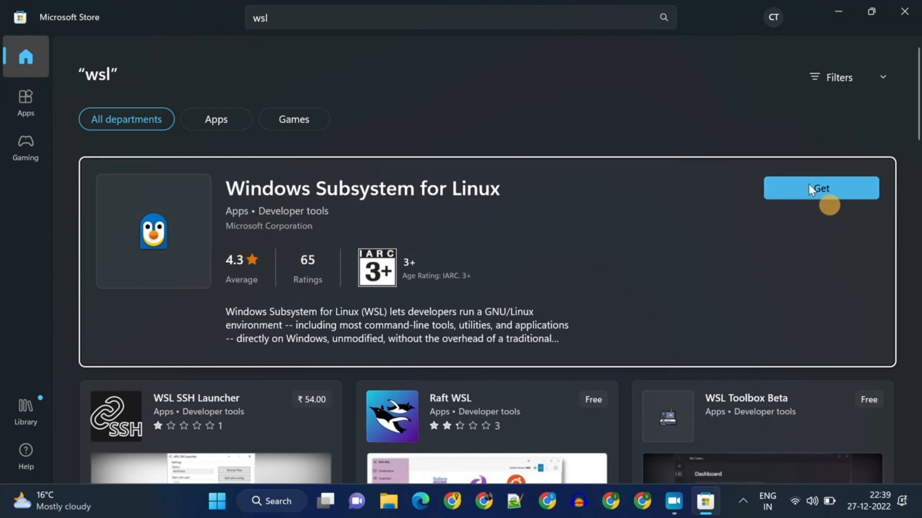
click(821, 188)
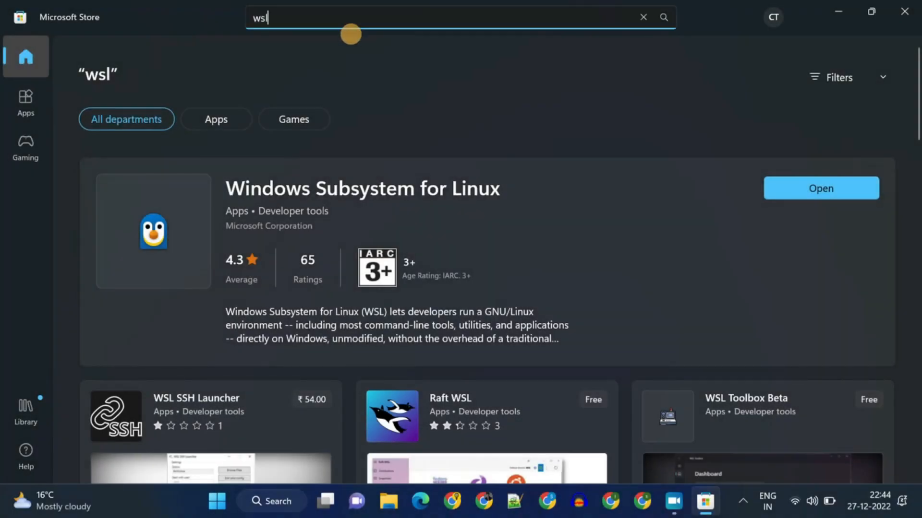
Search 'ubuntu', get Ubuntu 22.04.1 LTS, then go back to the results.
text(ubuntu lts)
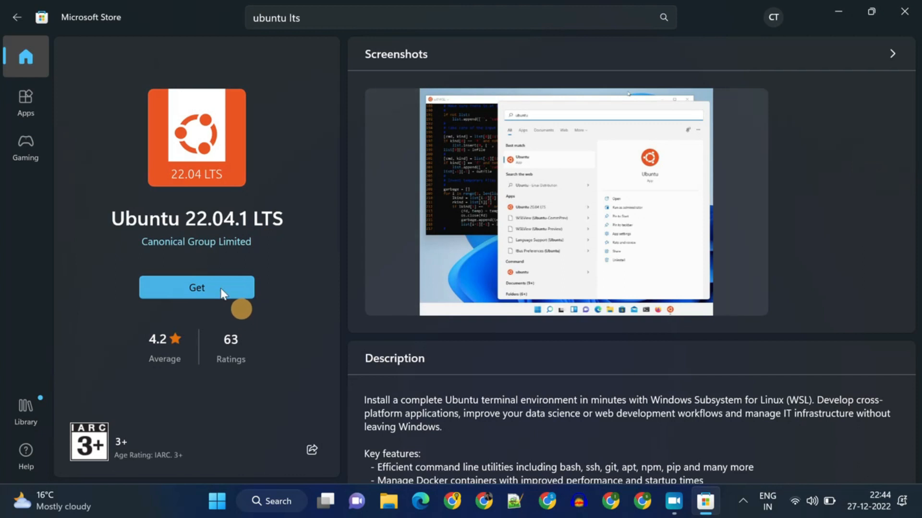
click(197, 287)
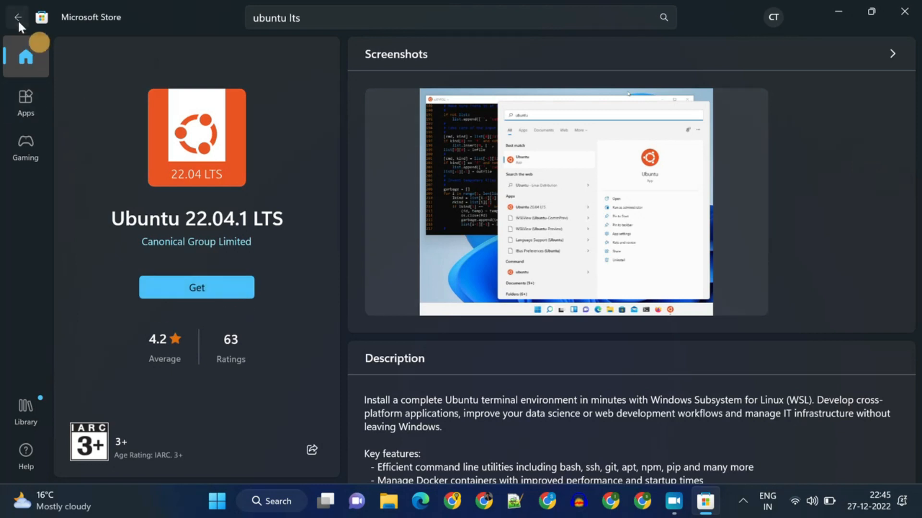
click(18, 17)
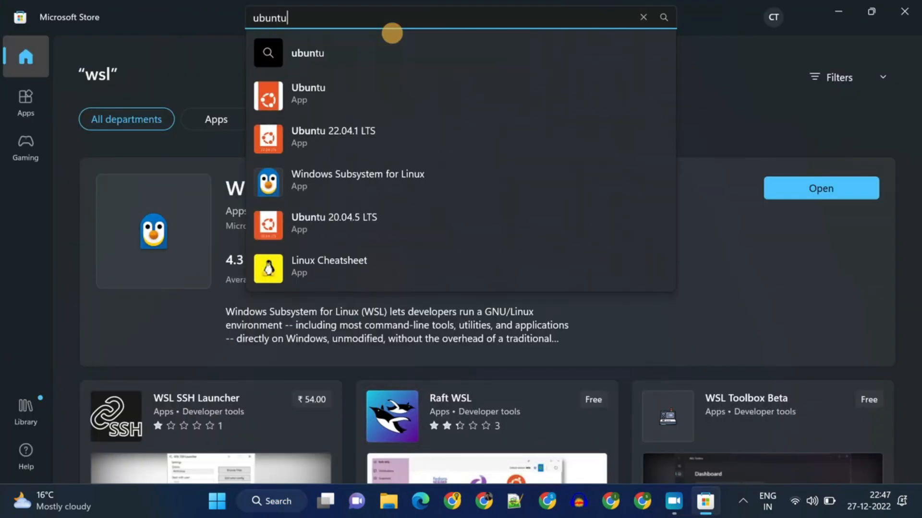
Pick an Ubuntu suggestion before leaving the Store for a Windows search.
click(332, 136)
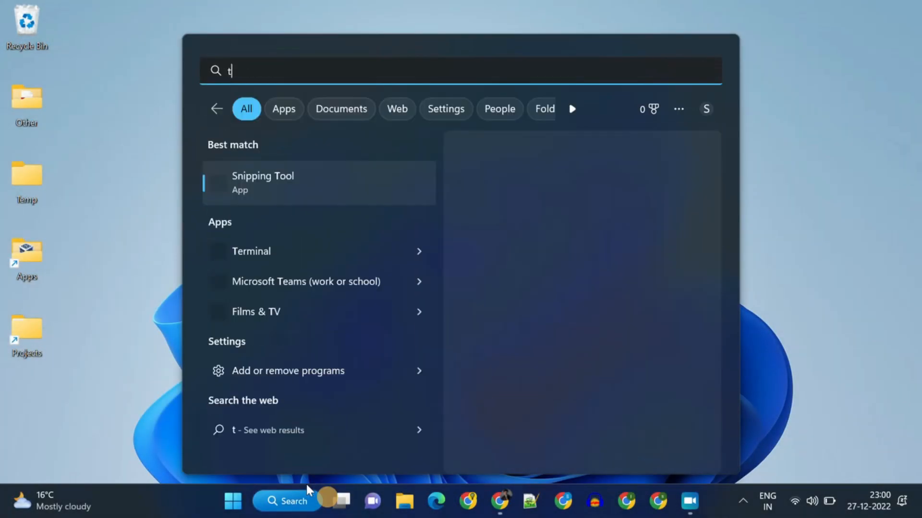
Open 'Turn Windows features on or off' and check Windows Subsystem for Linux and Virtual Machine Platform.
text(urn windows features on or off)
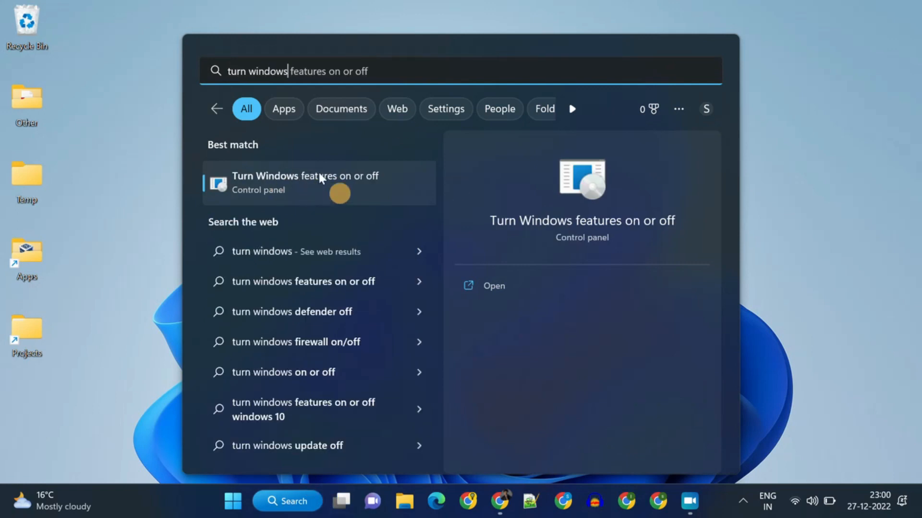
click(305, 183)
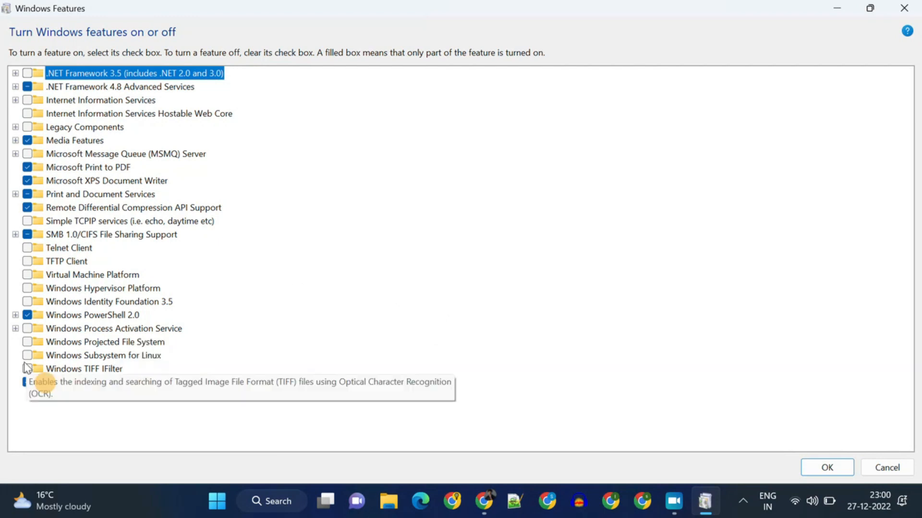
mouse_move(102, 355)
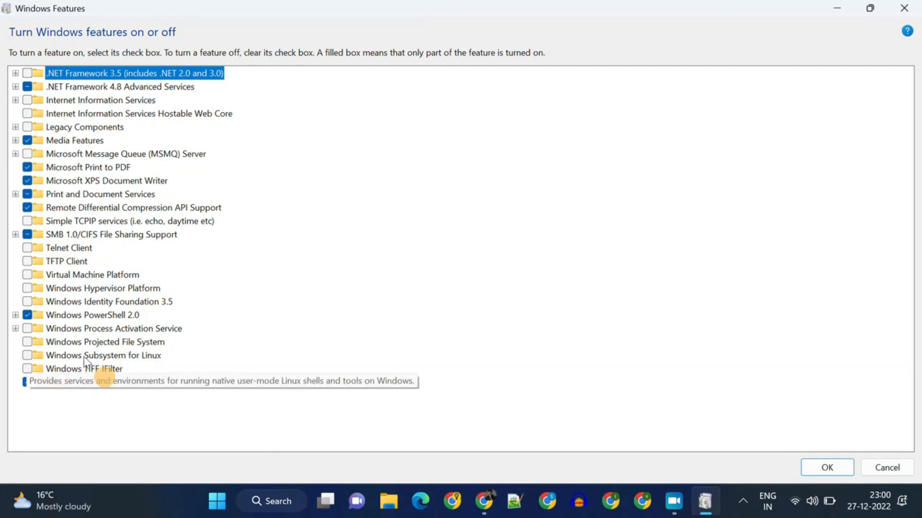
click(28, 355)
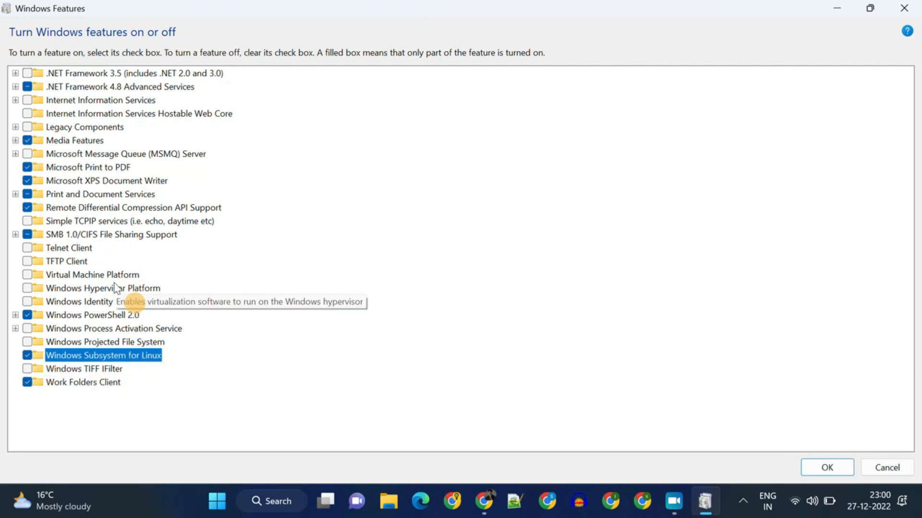
mouse_move(80, 277)
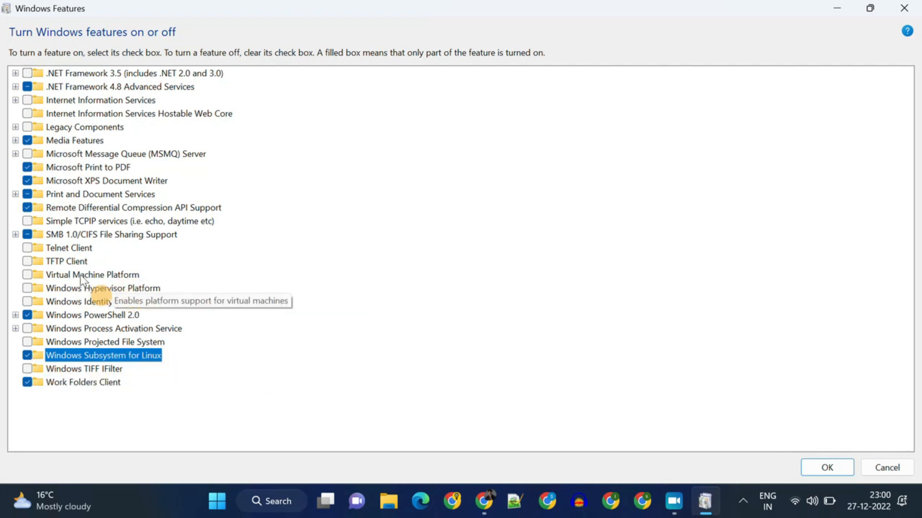
click(28, 274)
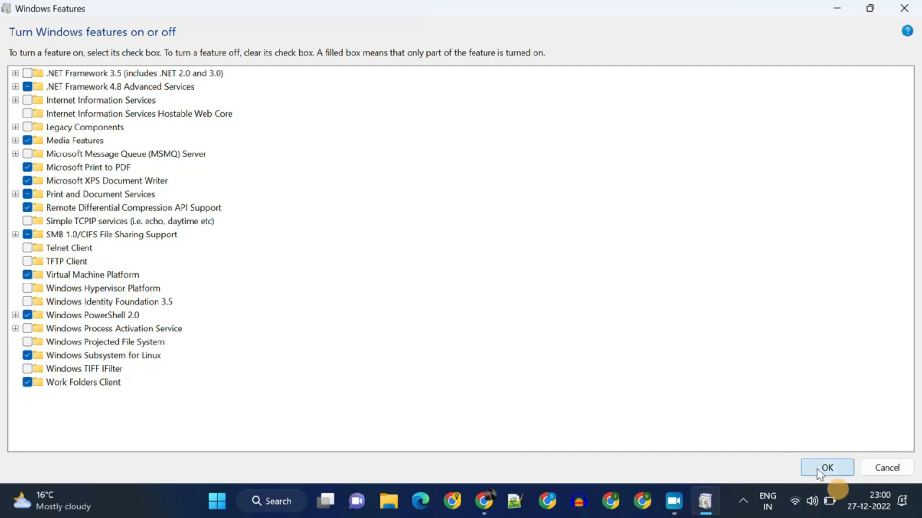
Confirm the feature changes with OK and choose Restart now.
click(827, 467)
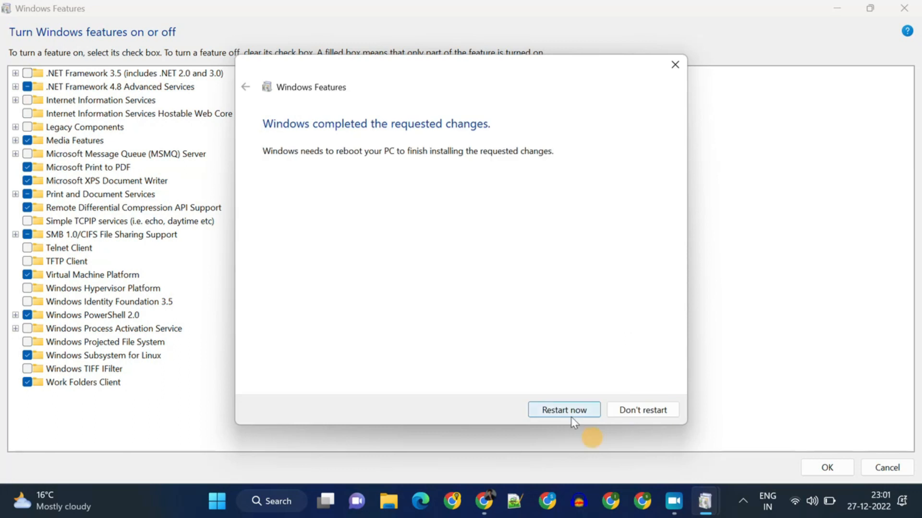
click(563, 410)
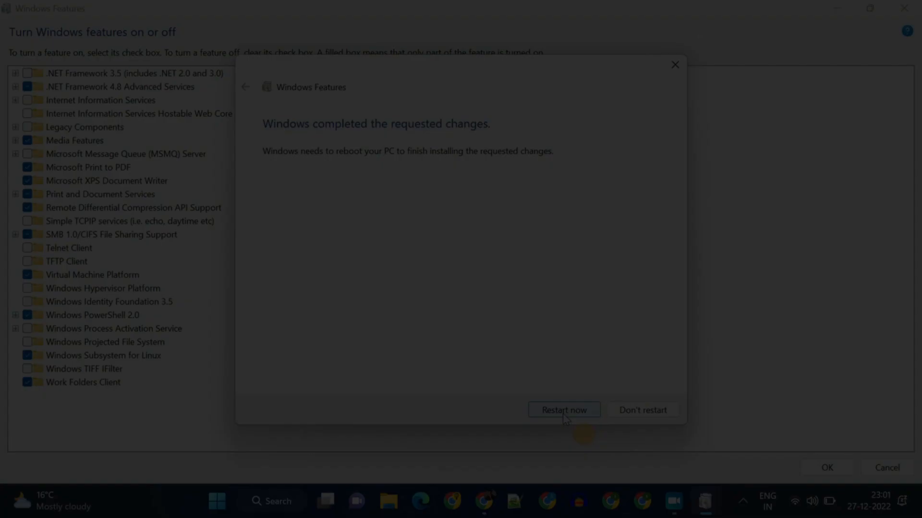
click(563, 409)
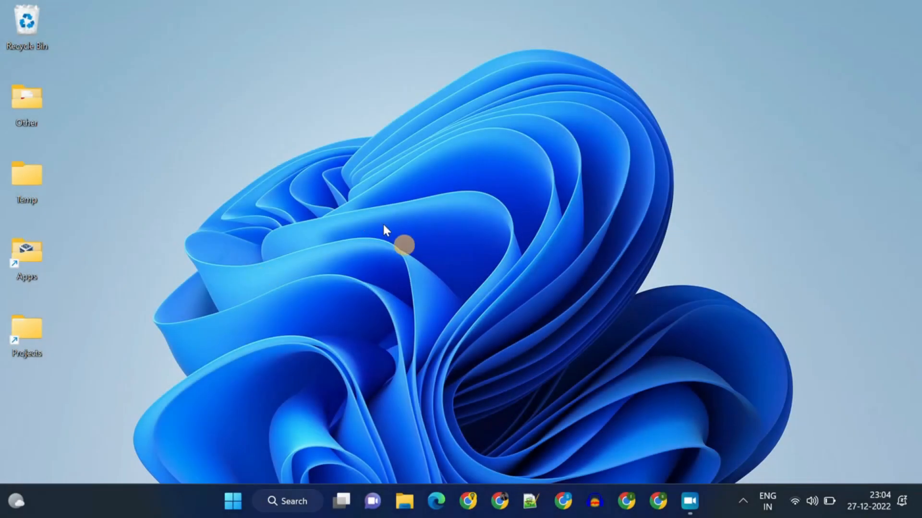
mouse_move(350, 403)
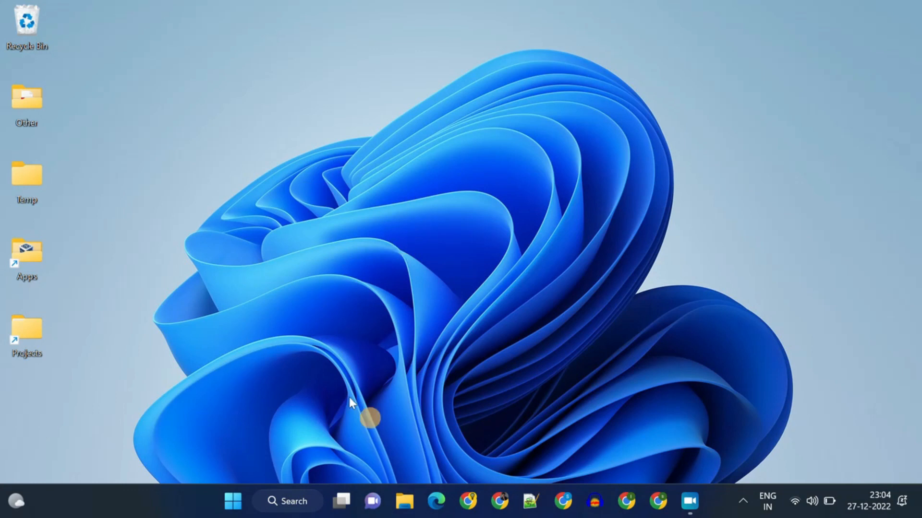
Launch Ubuntu 22.04.1 LTS from the taskbar to open its WSL shell.
click(287, 501)
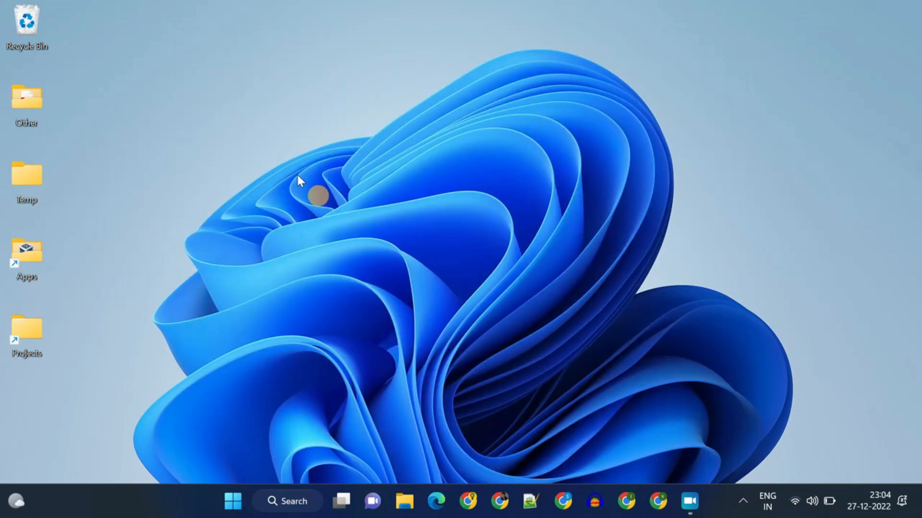
click(704, 501)
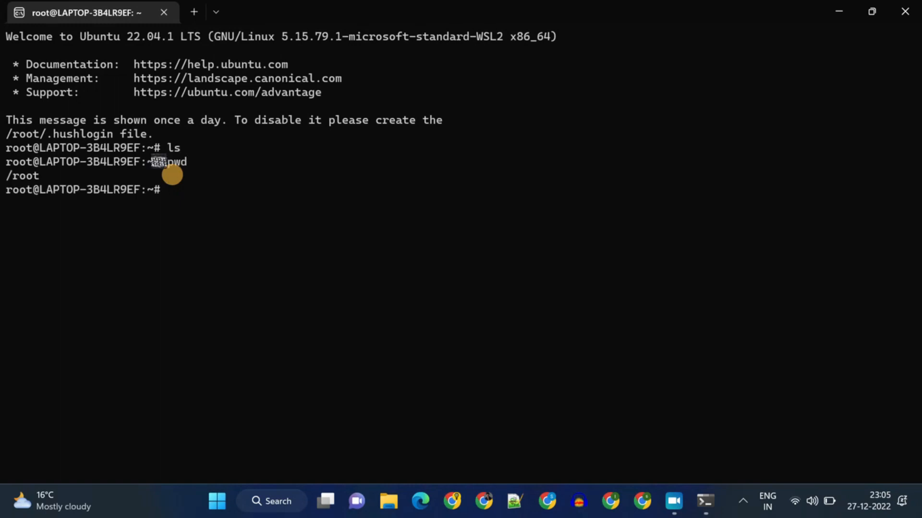
Create test.dat with 'empid,name' and a james row, then run grep james.
text(cat >test.dat)
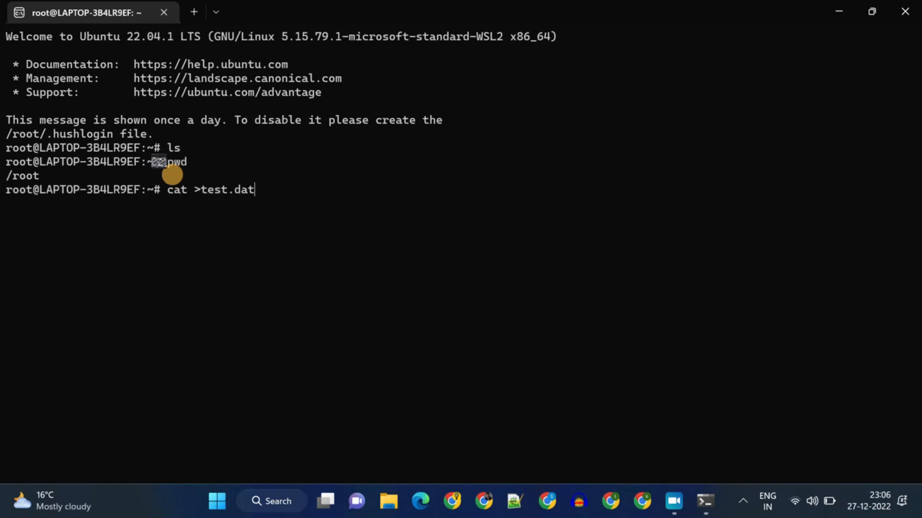
text(empid,name)
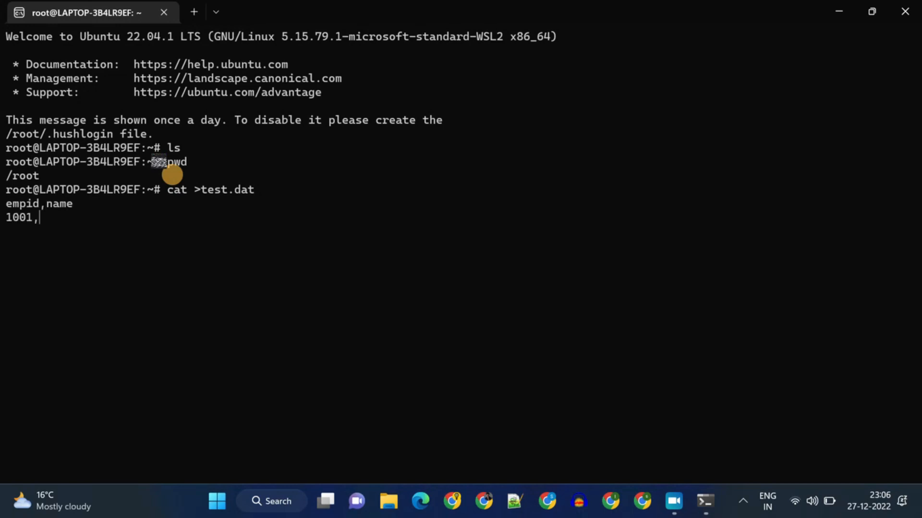
text(james)
text(cat test.dat)
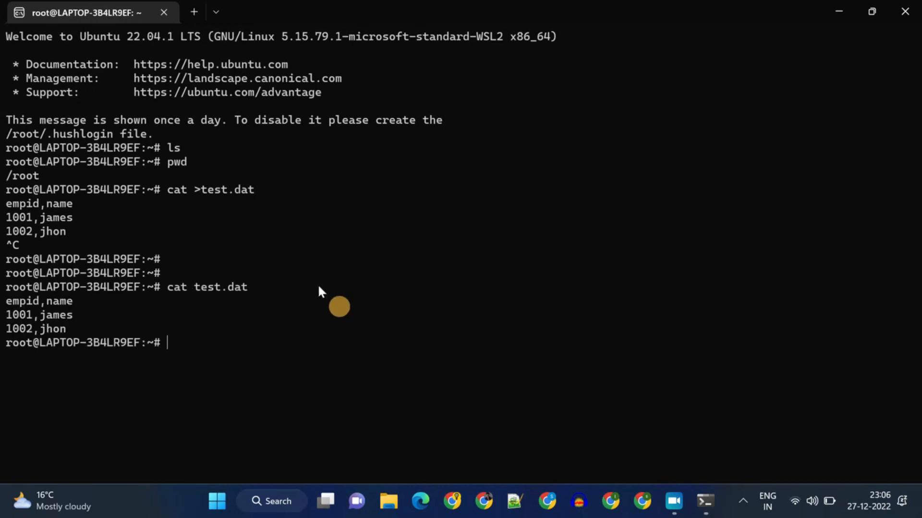
text(grep james)
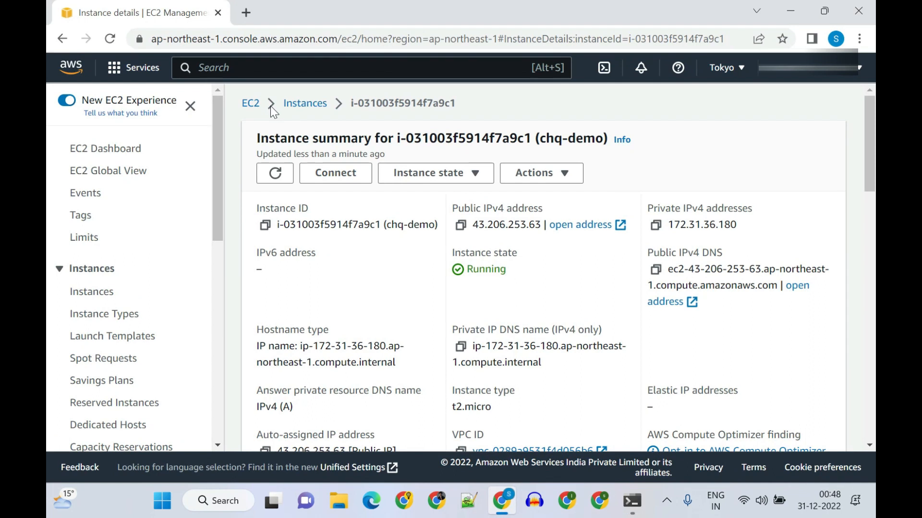
mouse_move(462, 228)
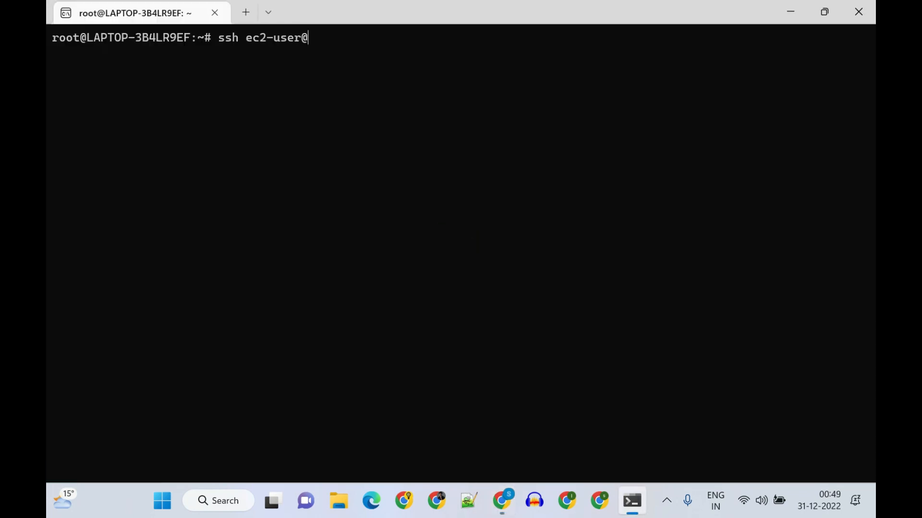
SSH as ec2-user to 43.206.253.63 and run pwd.
text(43.206.253.63)
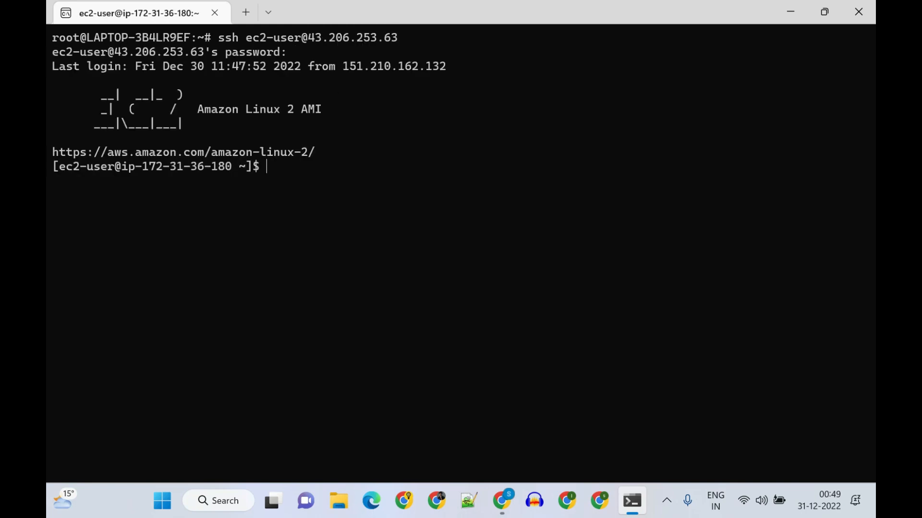
text(pwd)
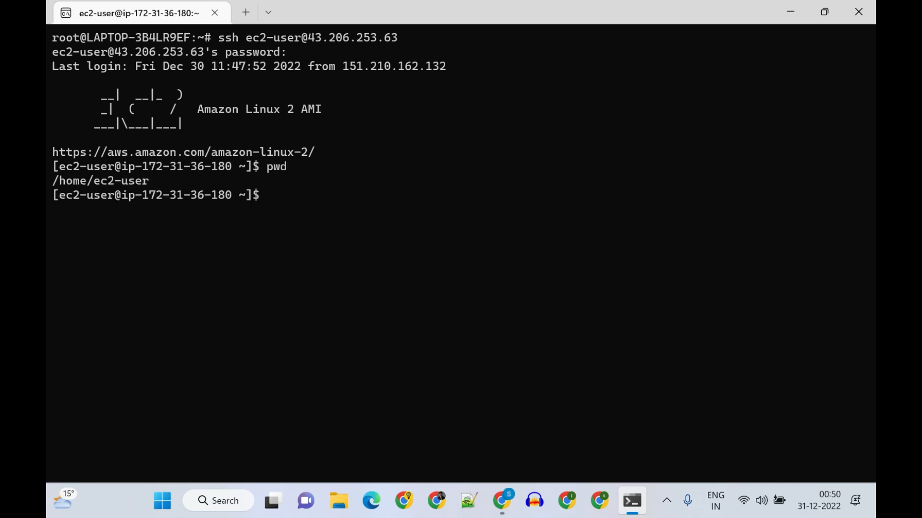